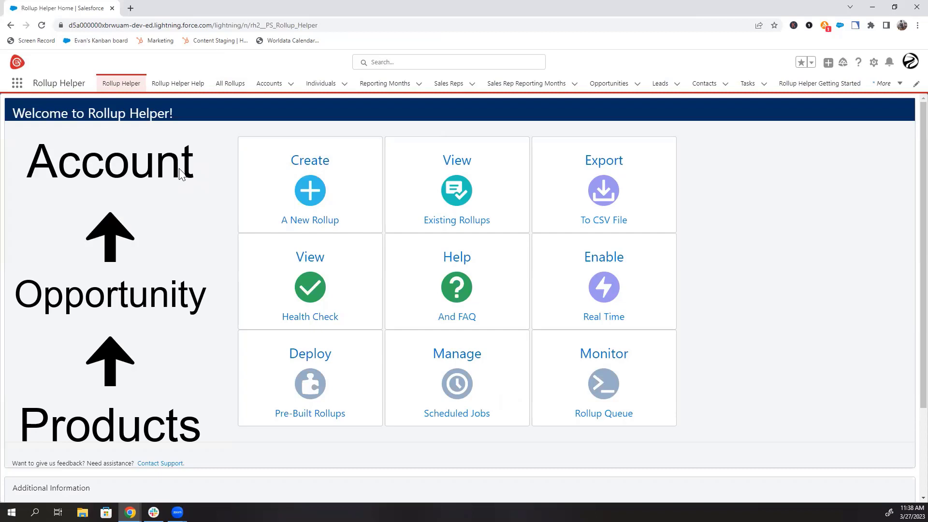
mouse_move(303, 178)
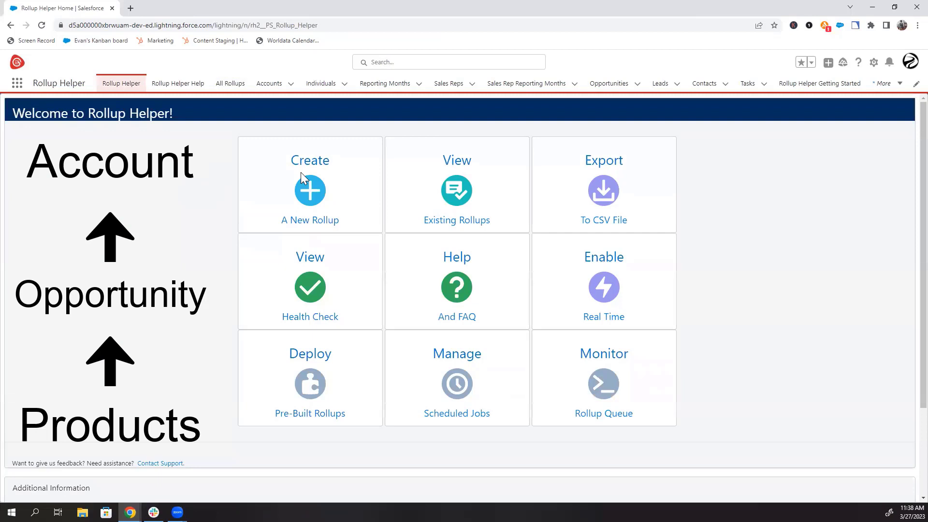
Start a new grandchild rollup with Account as the destination object
click(309, 190)
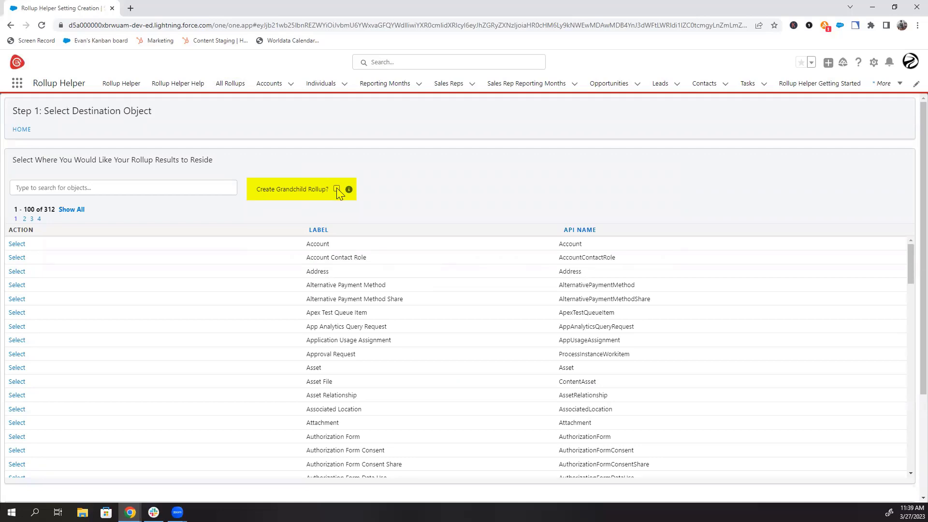
click(336, 189)
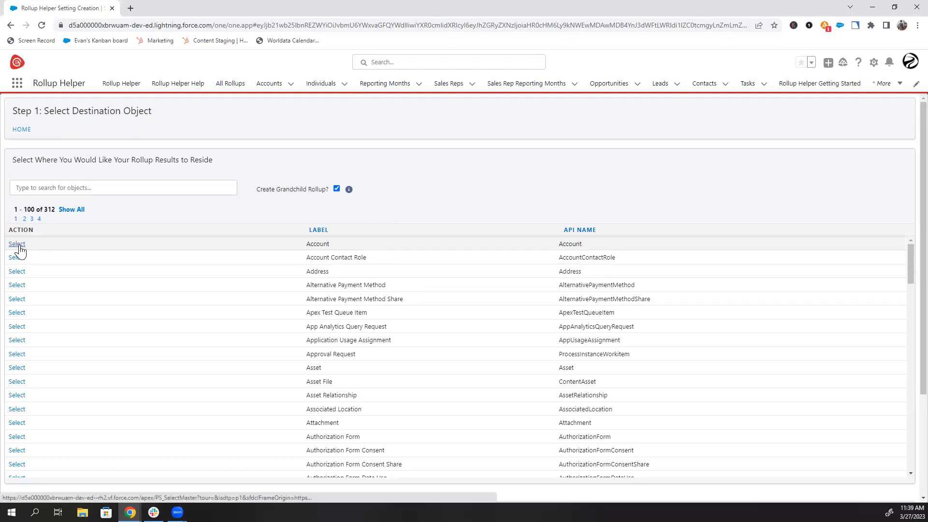
click(17, 243)
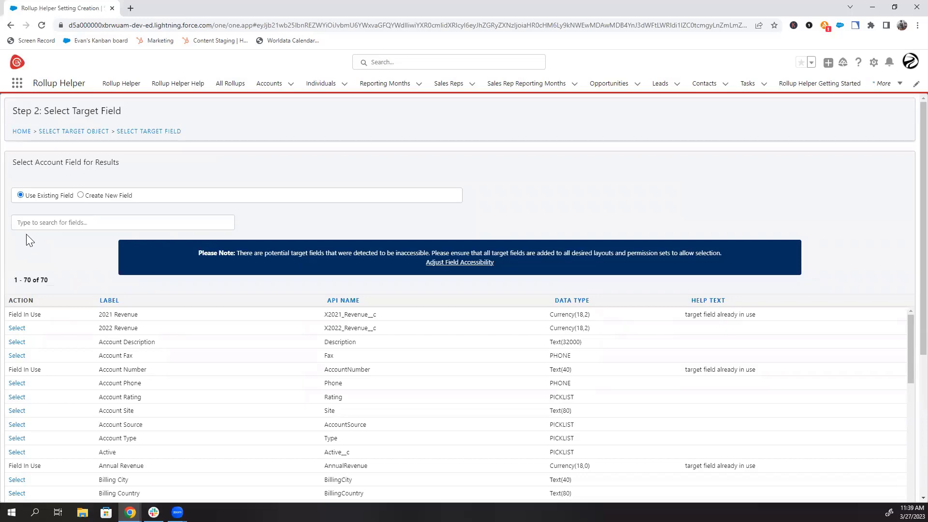
Search 'number' and choose Number of Products as the Account target field
text(number)
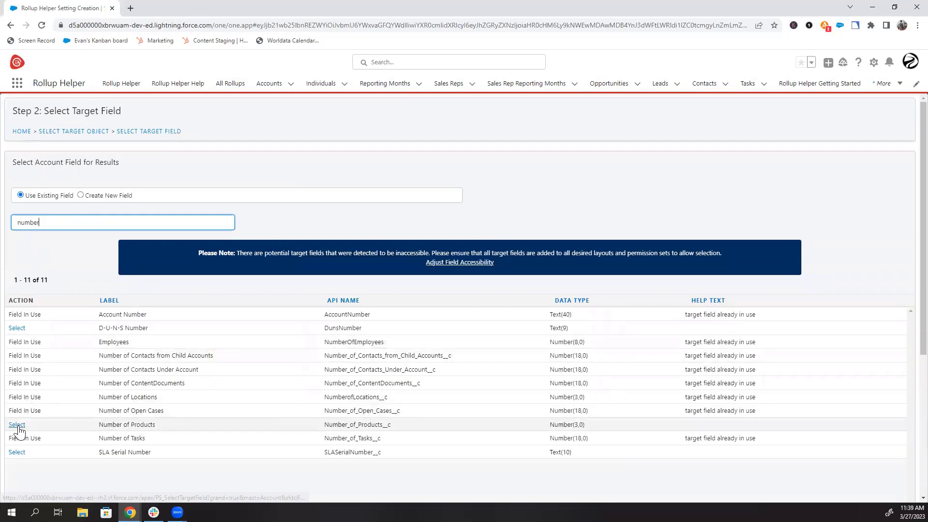
click(17, 425)
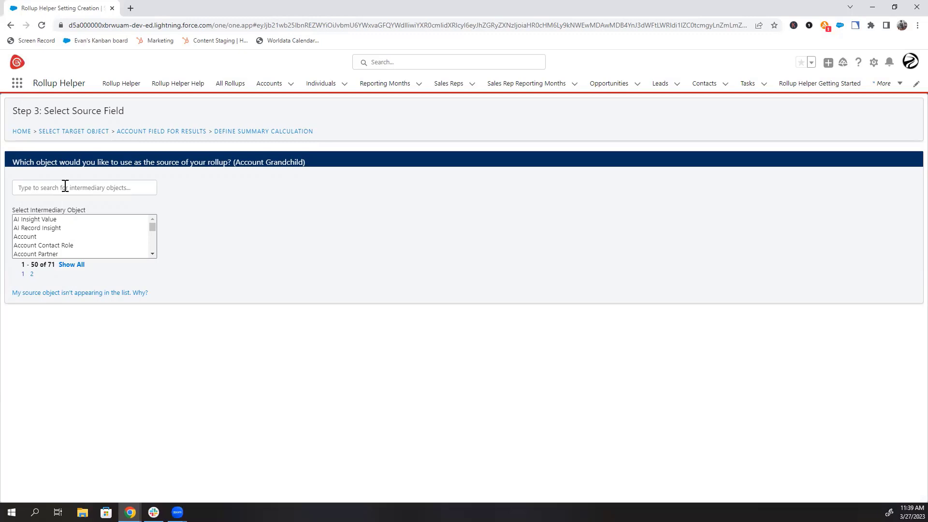
Make Opportunity the intermediary object, linked to Account through Account ID
text(oppo)
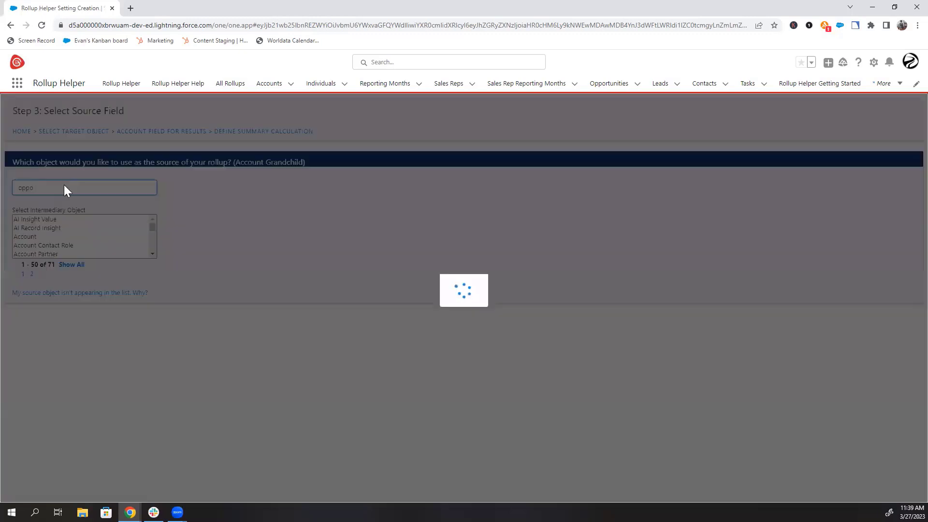
click(30, 219)
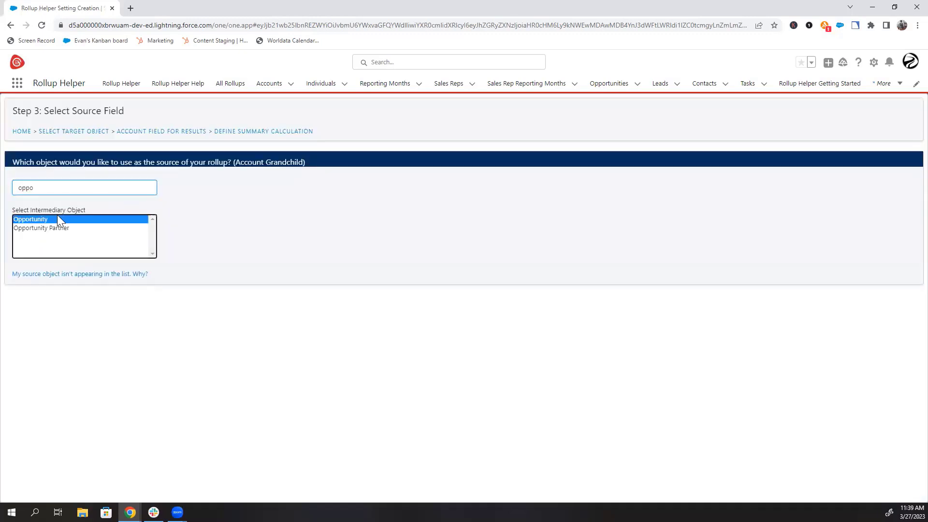
click(30, 220)
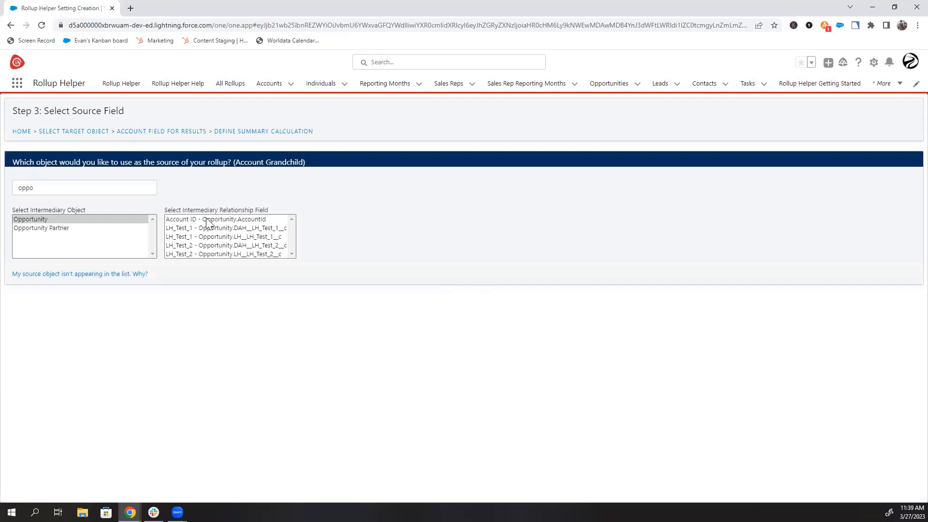
click(215, 220)
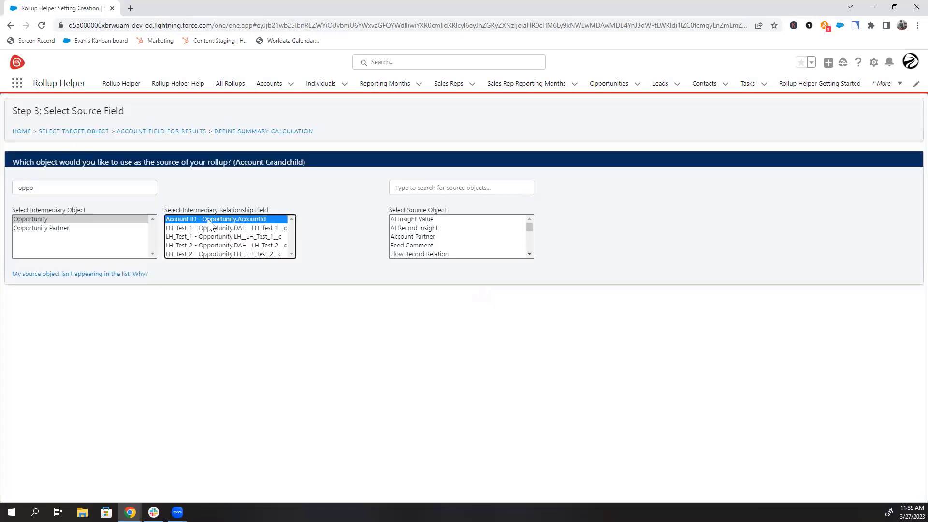
Search 'opp' and choose Opportunity Product as the source object
click(460, 188)
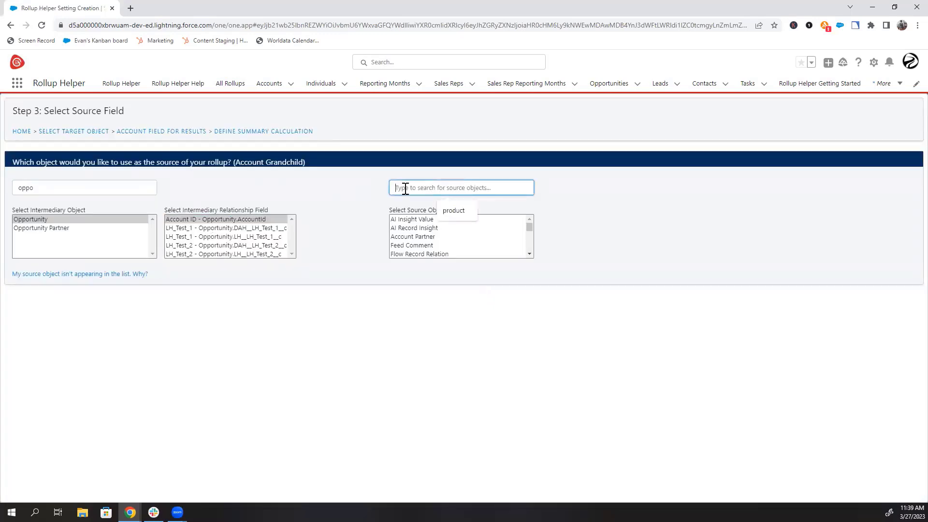
text(opp)
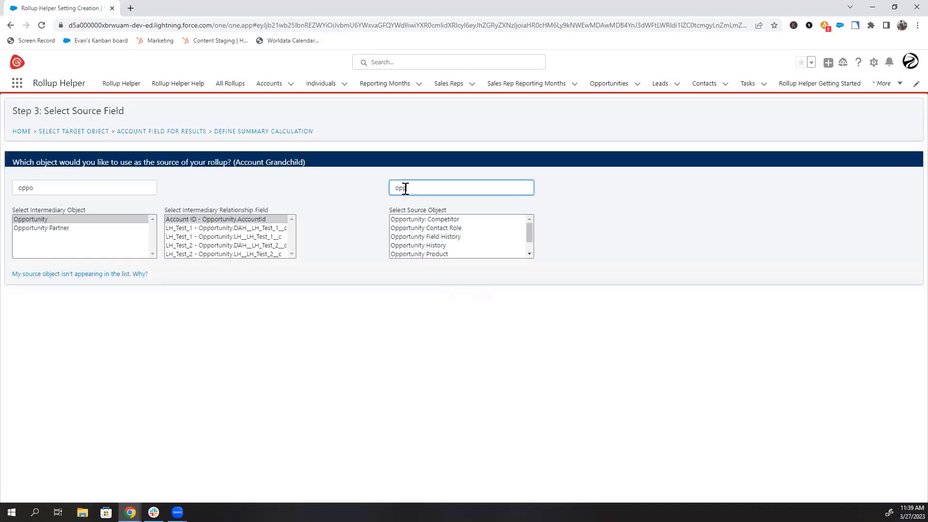
click(418, 253)
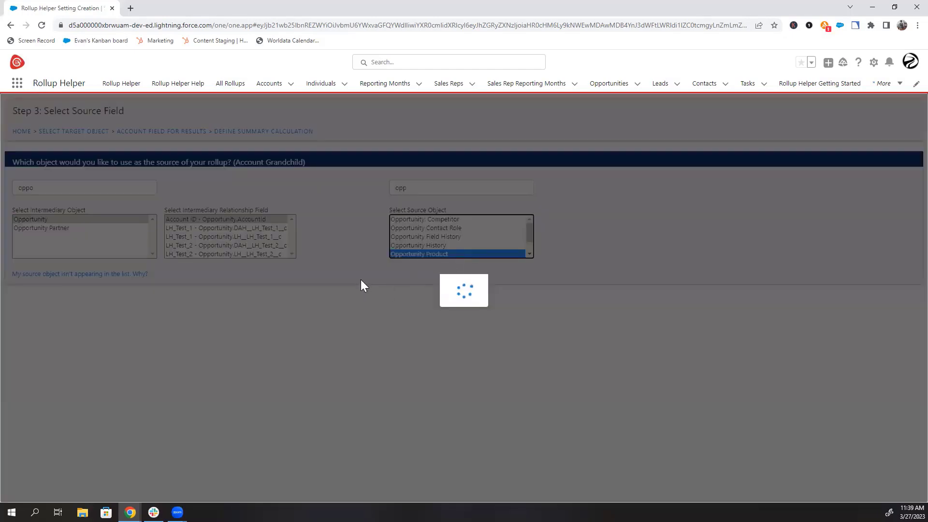
click(419, 254)
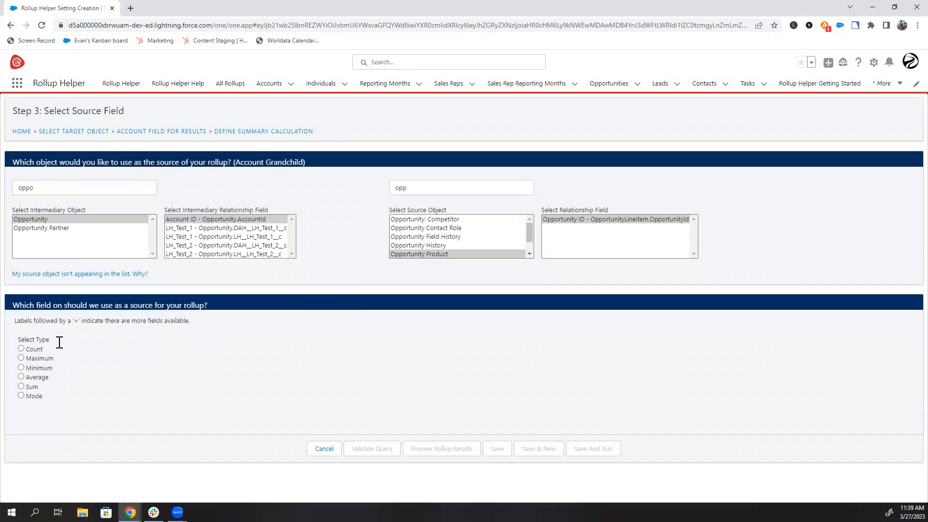
Set the summary type to Count and label the rollup 'Number of Products'
click(21, 349)
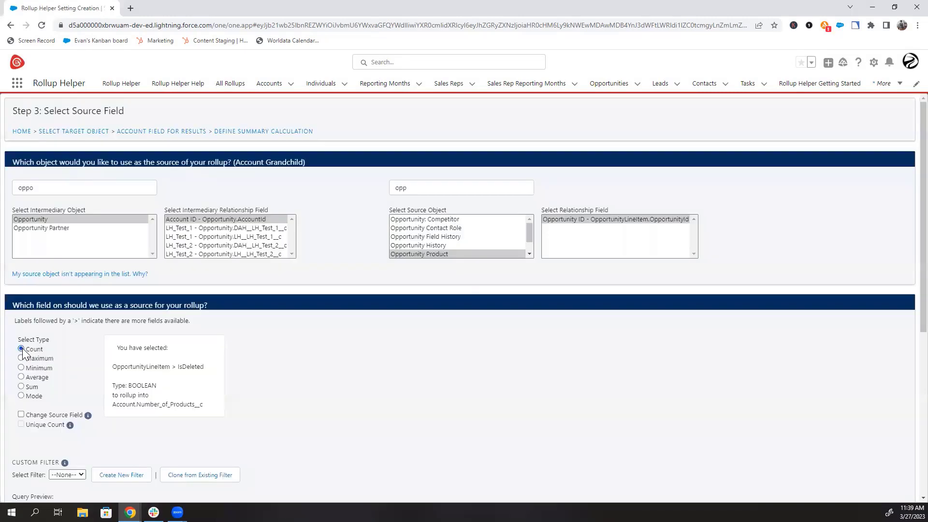
scroll(down, 3)
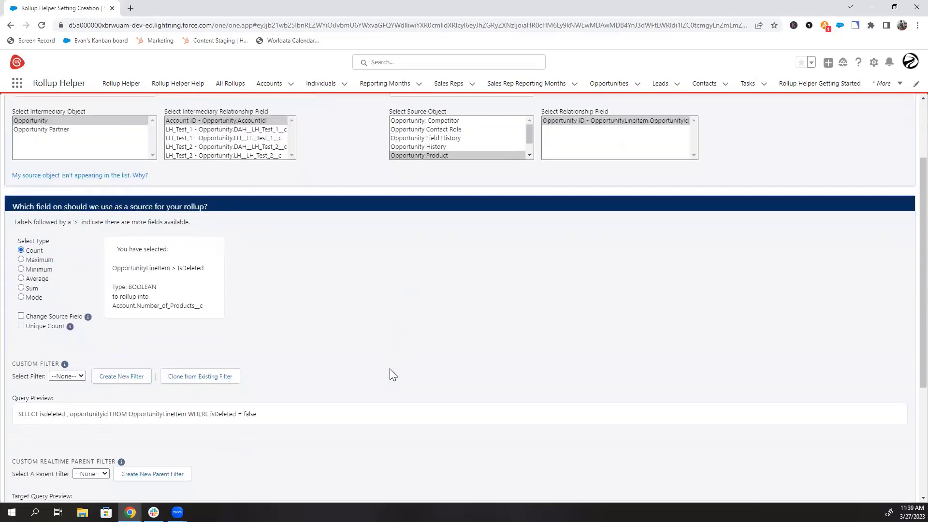
scroll(down, 3)
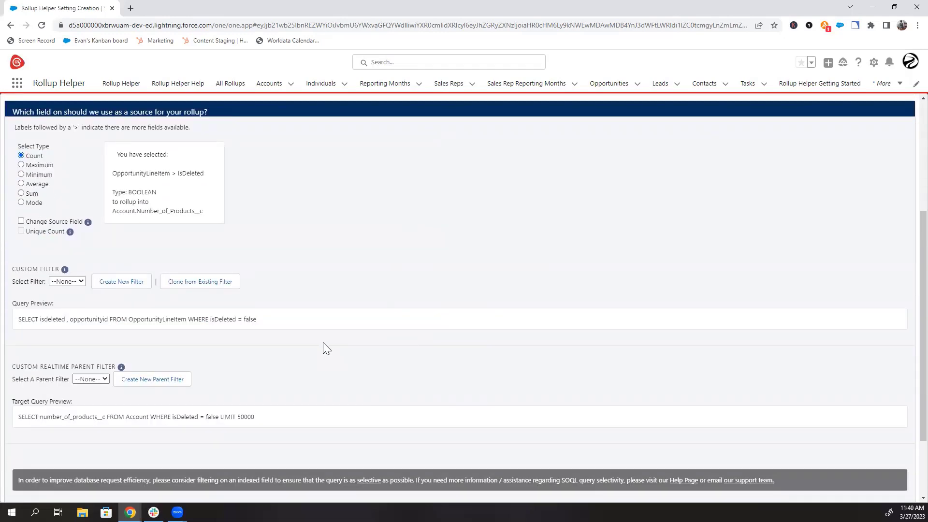
scroll(down, 3)
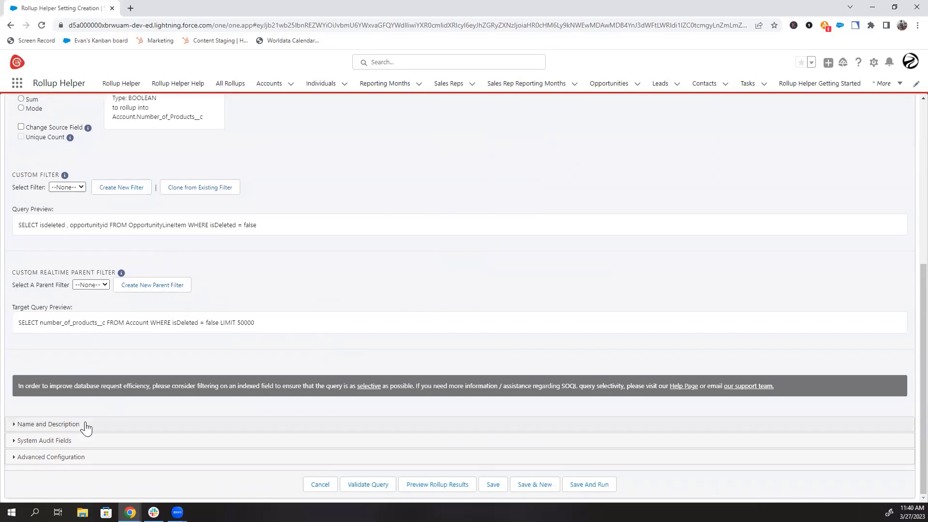
click(47, 423)
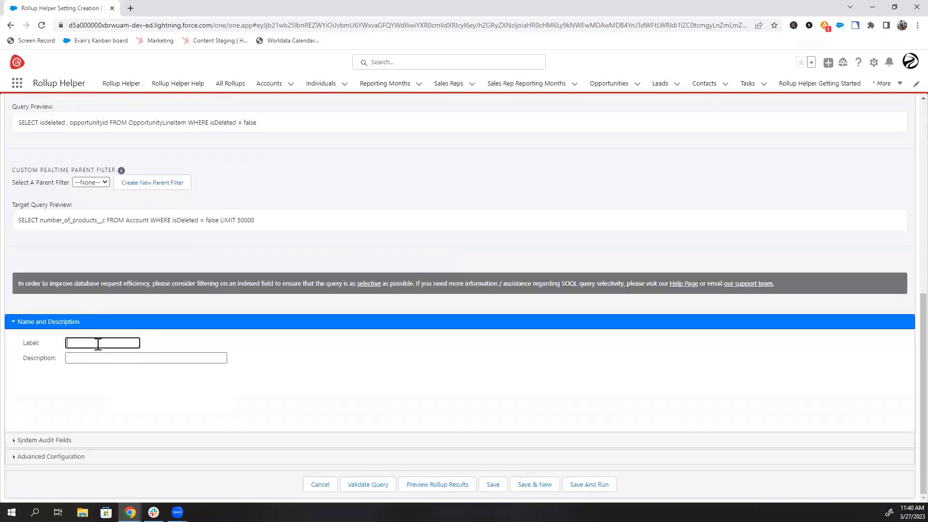
text(Number of Products)
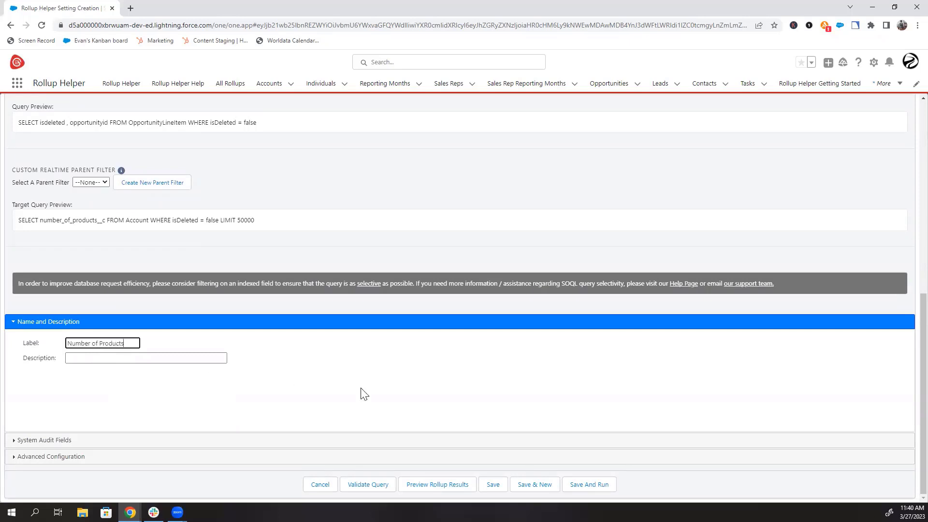
mouse_move(589, 484)
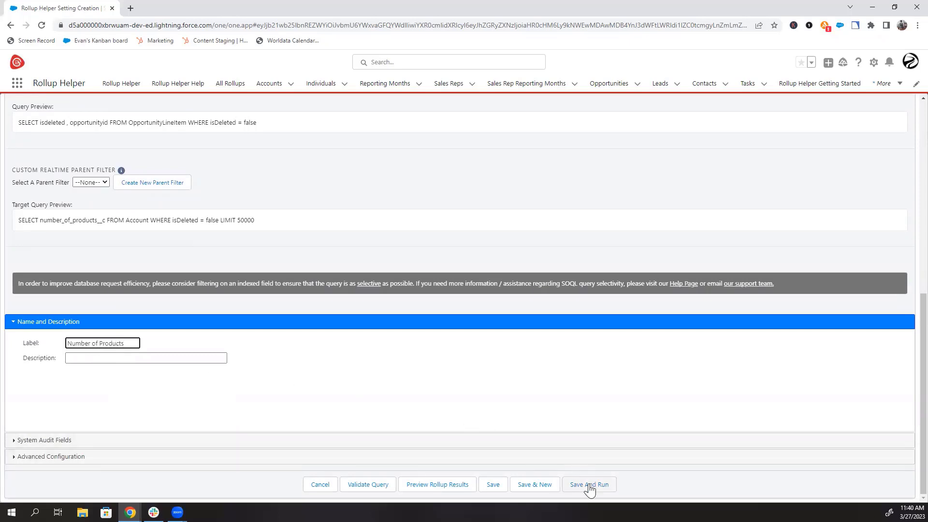
Save the rollup with Save And Run and start its manual rollup run
click(588, 485)
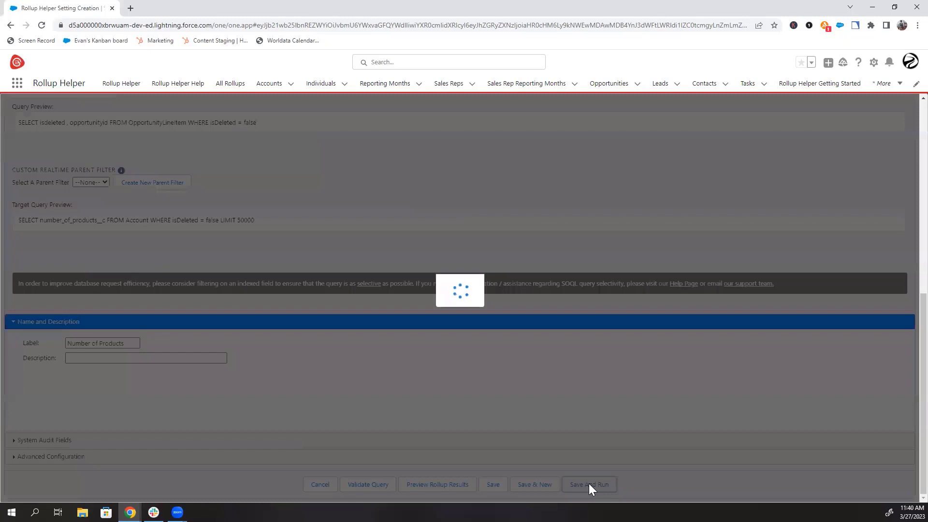
click(588, 484)
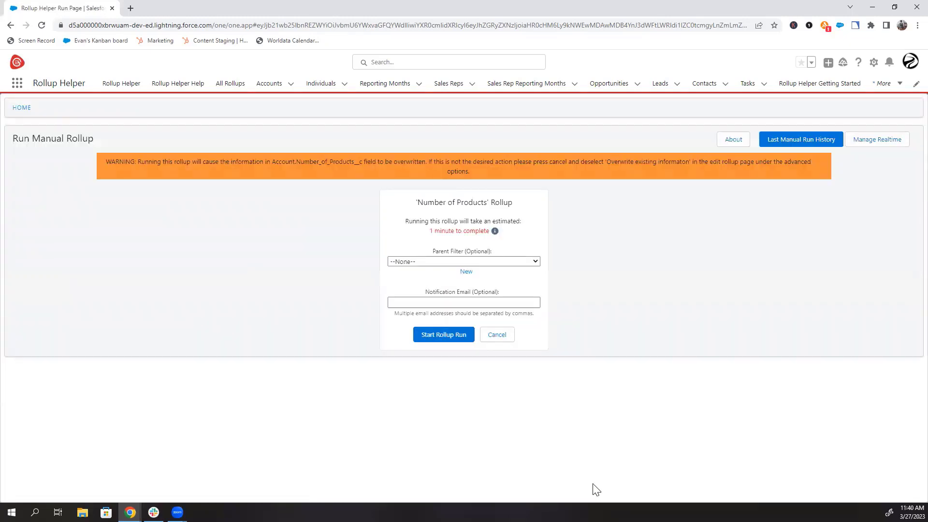
click(444, 334)
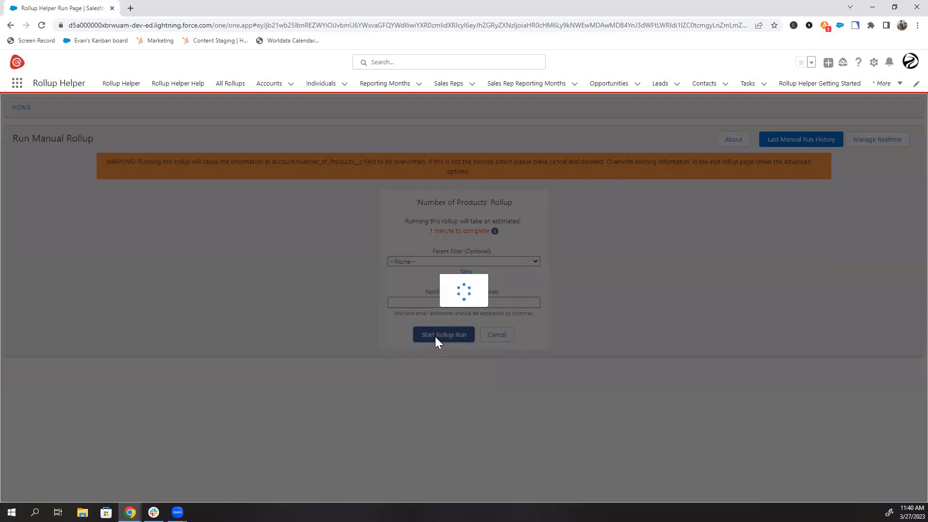
click(444, 335)
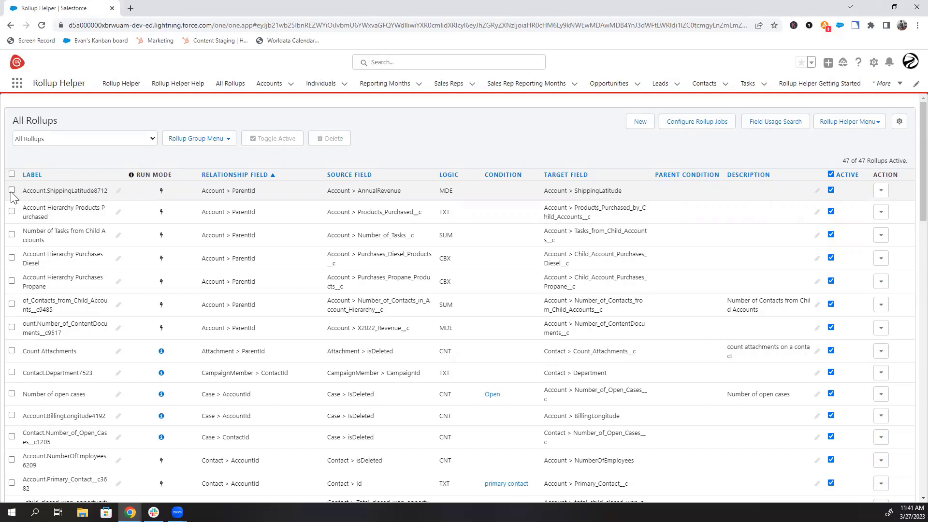
Select the first two rollups and toggle them inactive, confirming with Yes
click(11, 212)
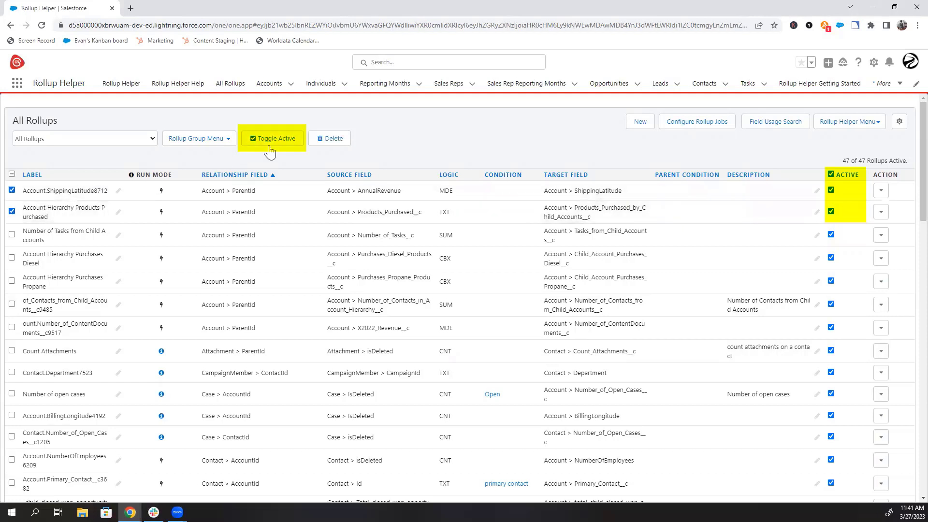
mouse_move(270, 138)
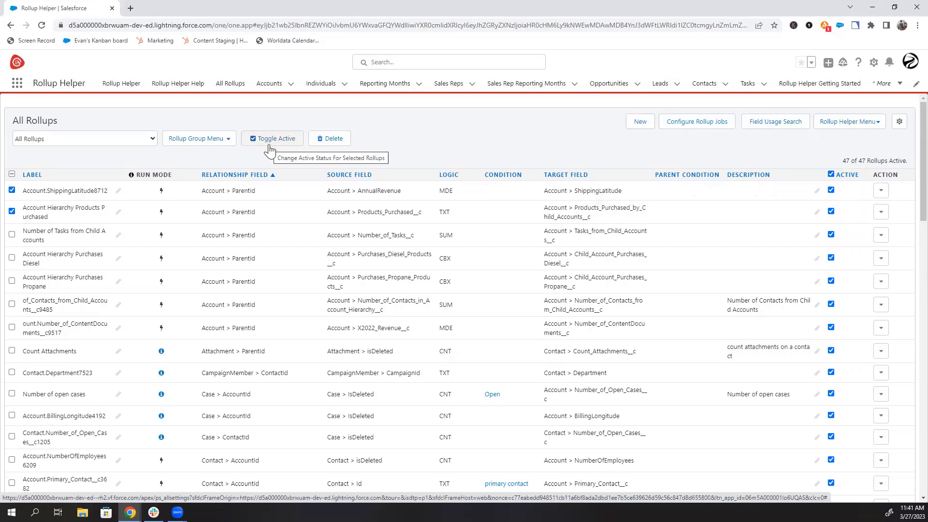
click(272, 138)
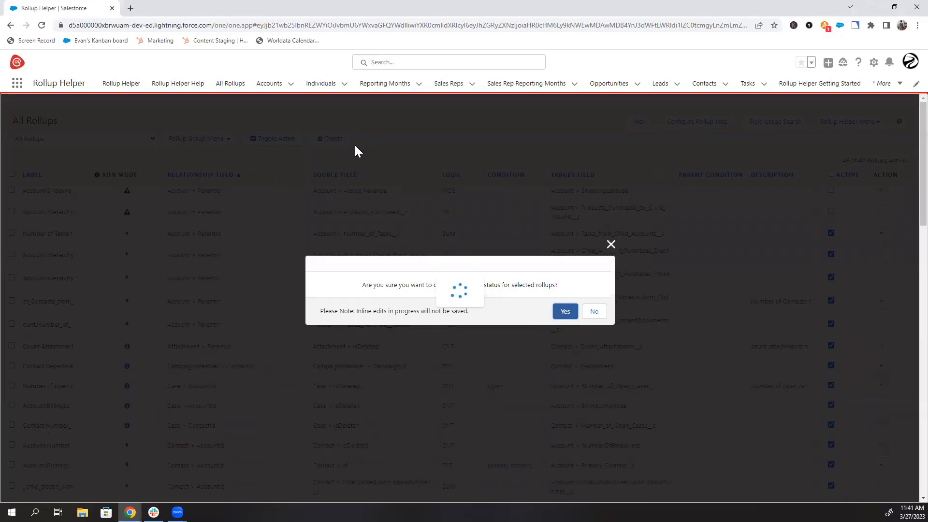
click(563, 311)
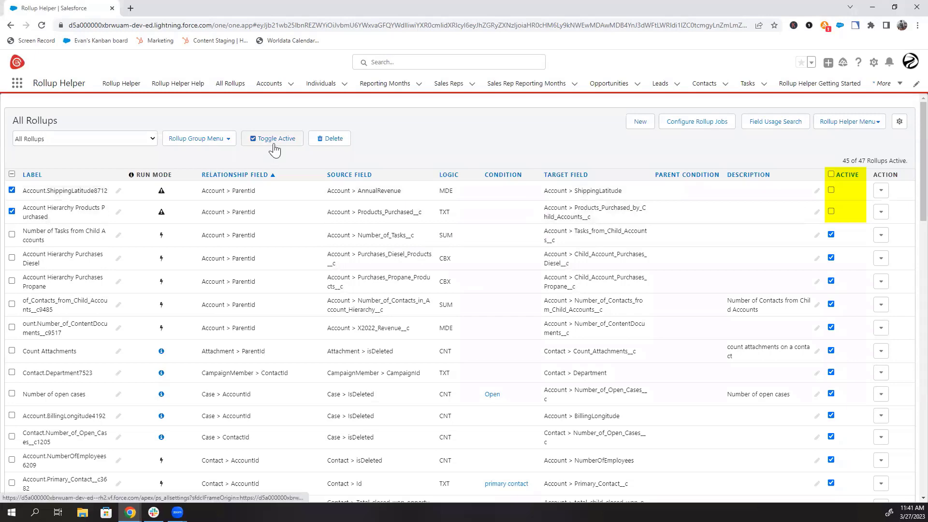
click(271, 138)
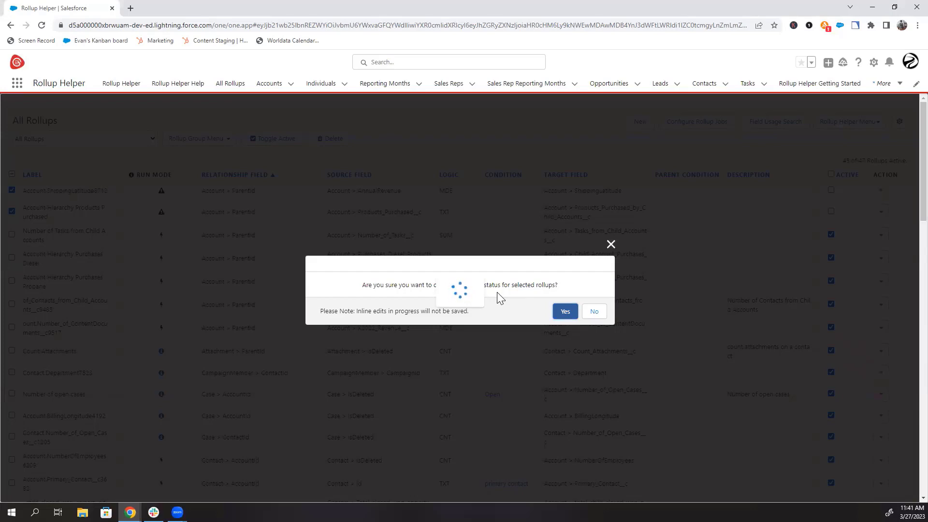
Confirm Yes to toggle the two selected rollups back to active
click(563, 310)
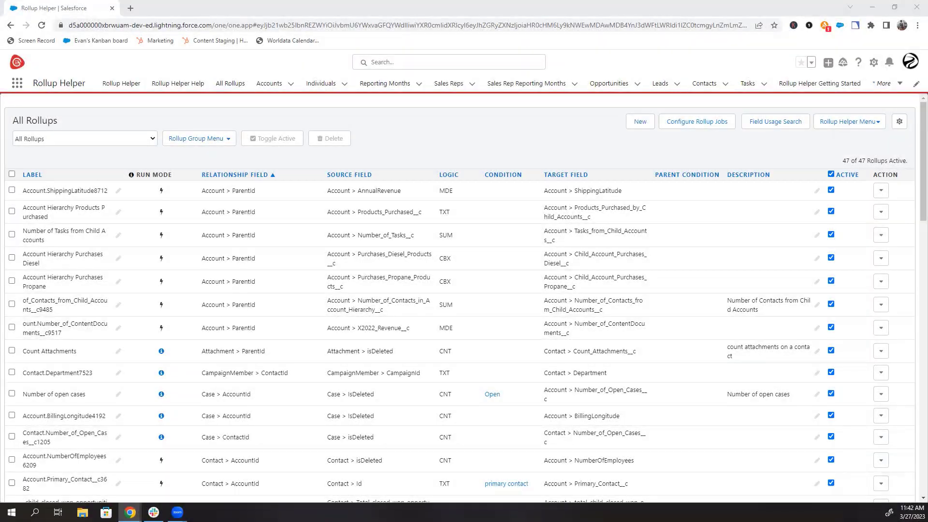
mouse_move(594, 131)
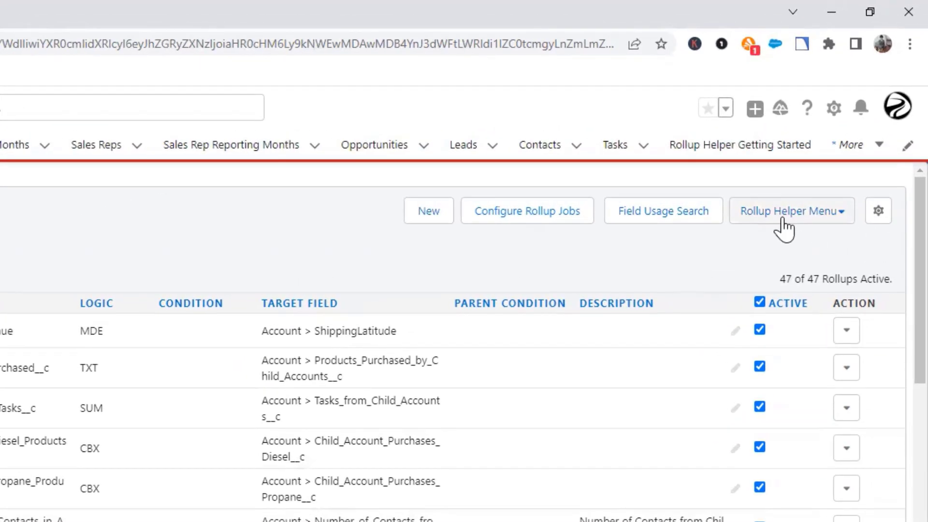
Review the scheduled jobs via Configure Rollup Jobs, close it, and expand the More menu
click(789, 211)
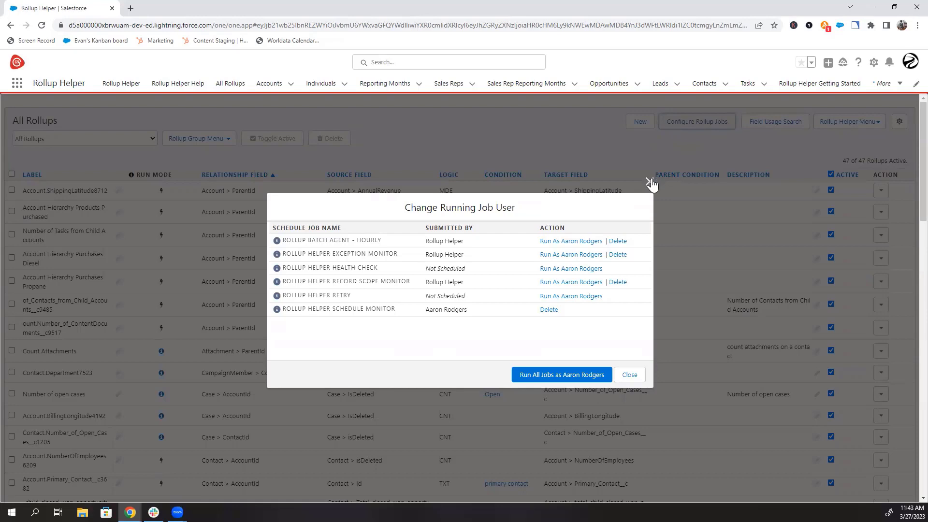
click(628, 374)
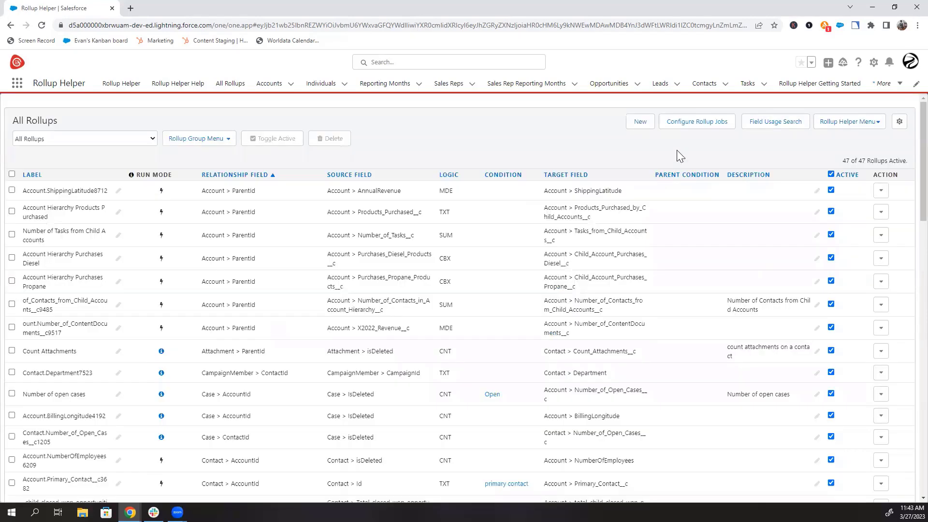
mouse_move(858, 134)
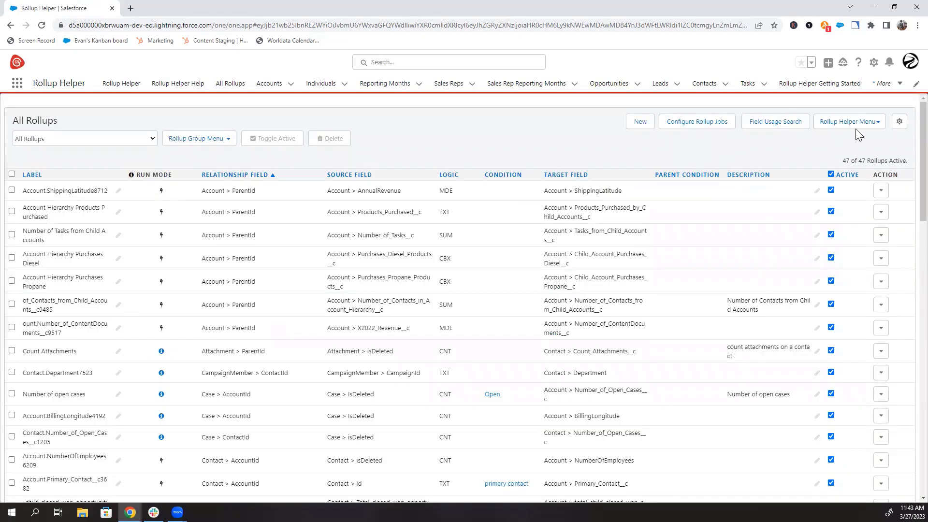
click(882, 83)
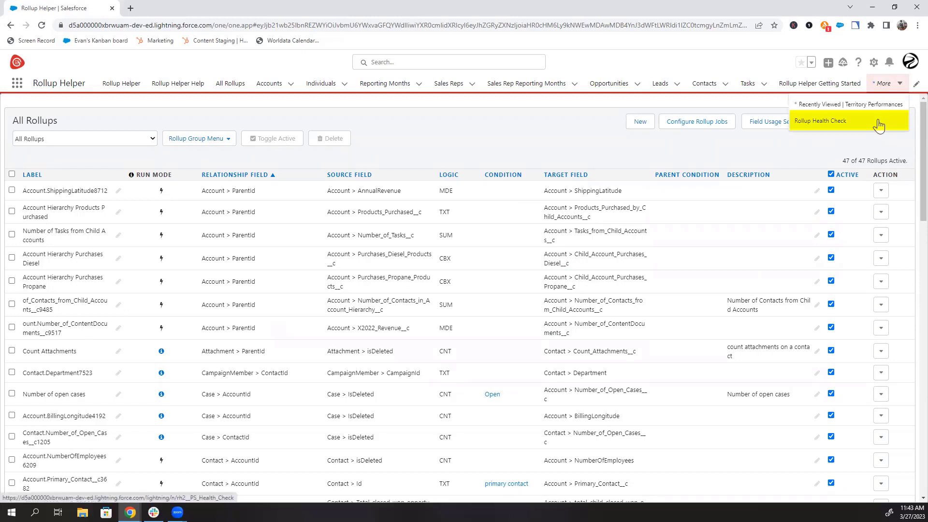